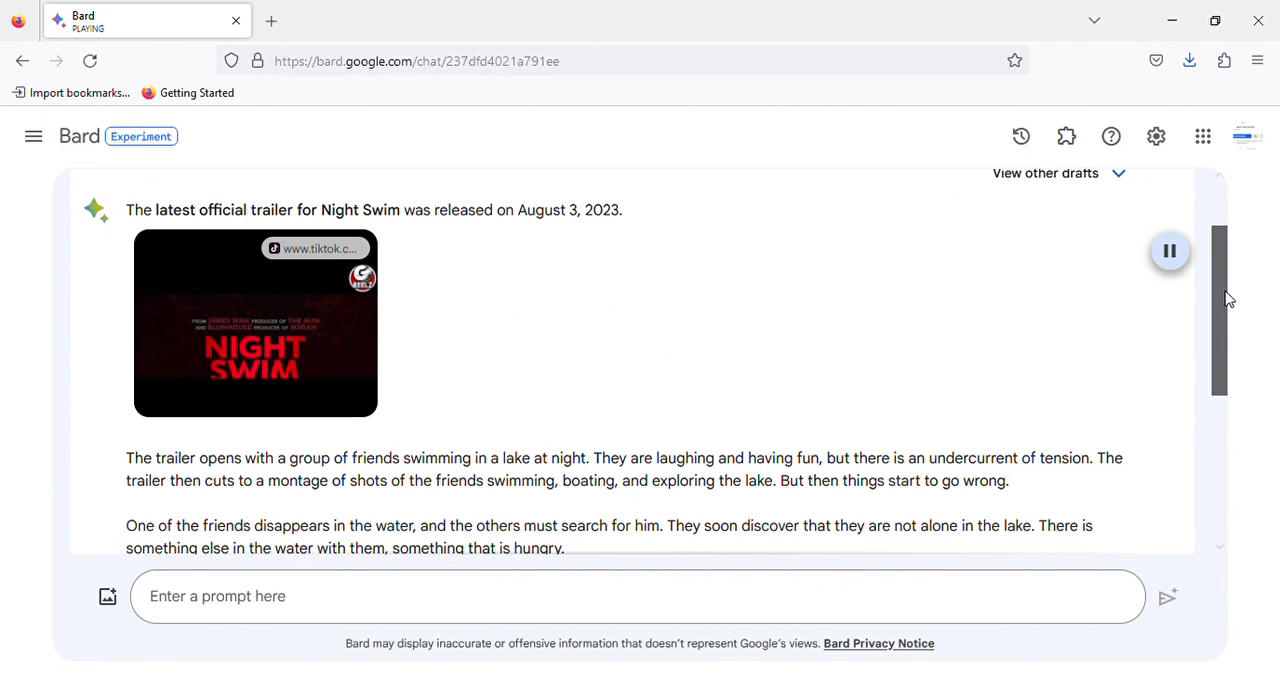
pyautogui.scroll(-3)
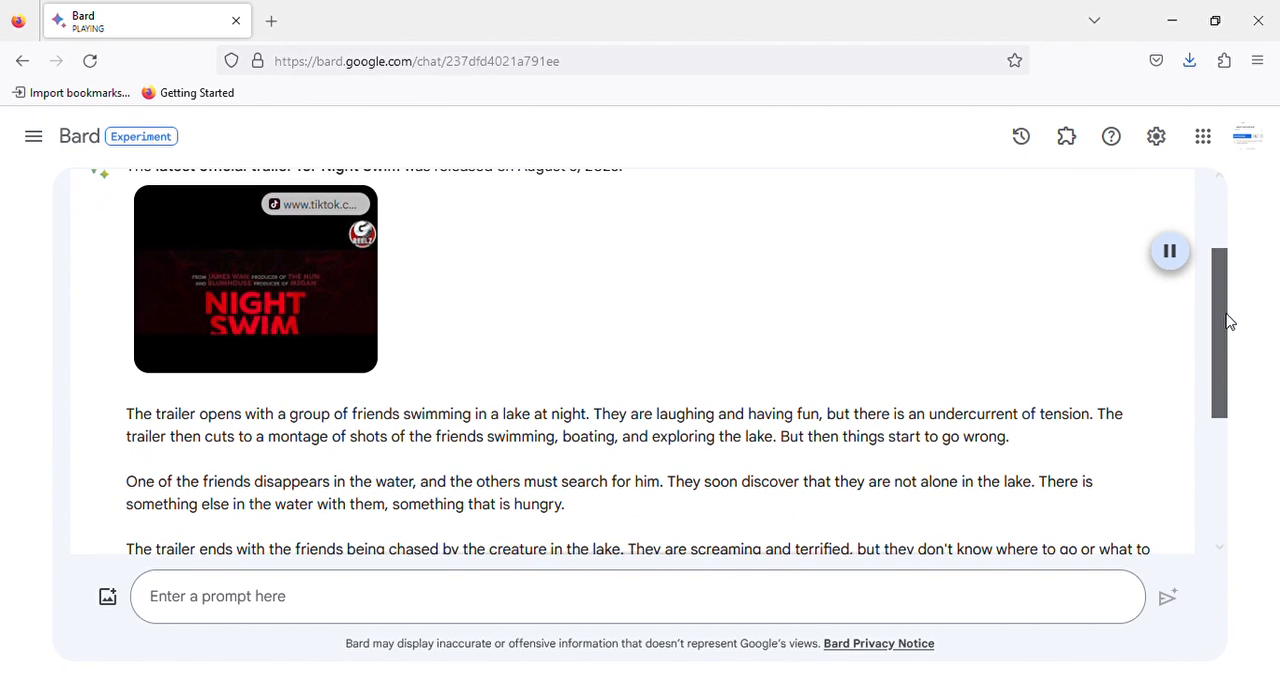
pyautogui.scroll(-3)
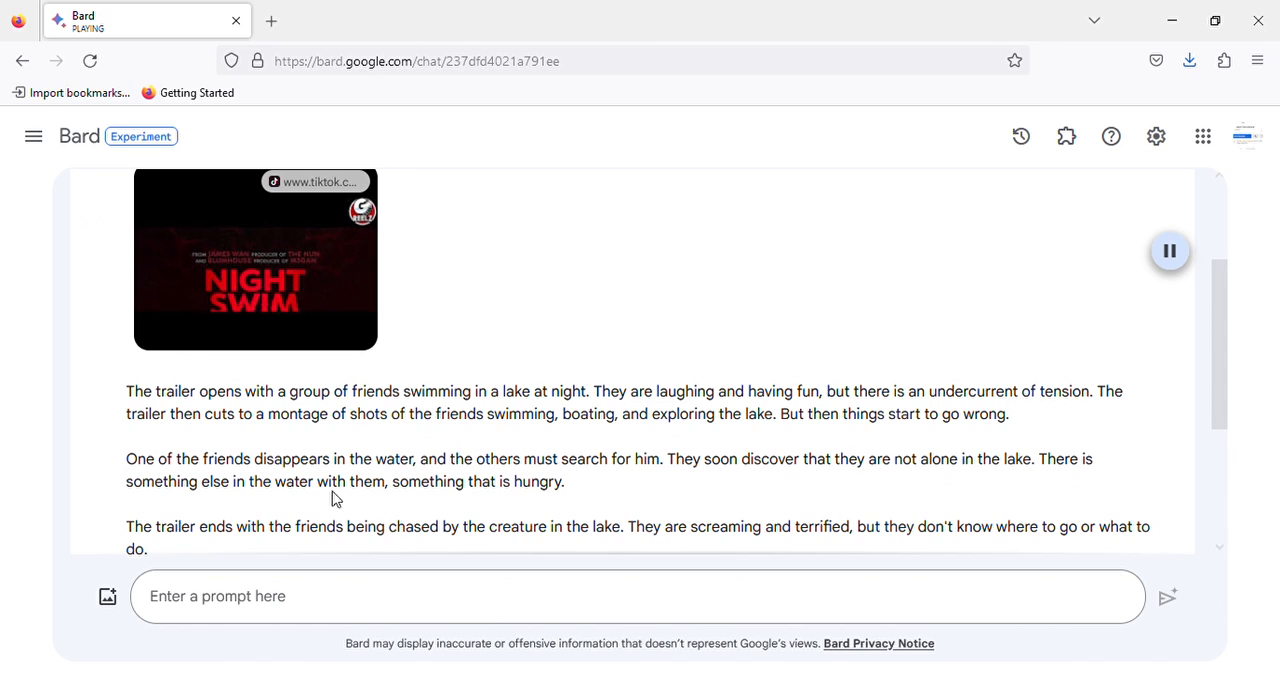
pyautogui.moveTo(613, 423)
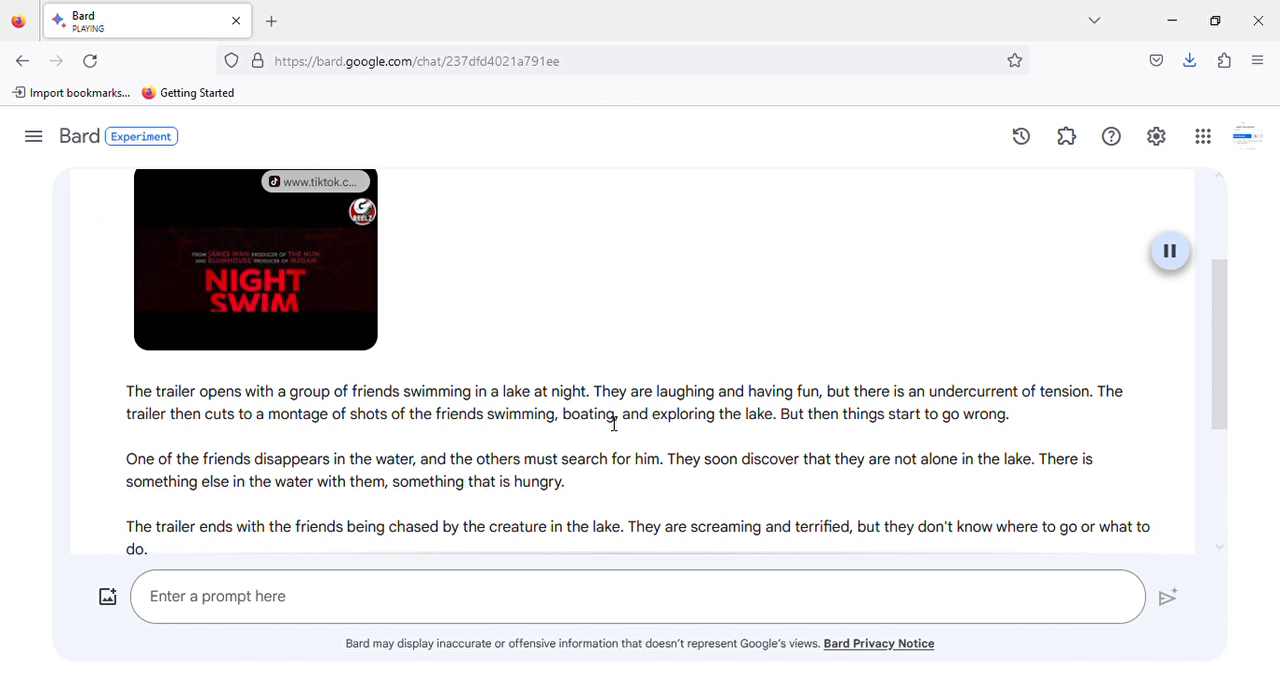
pyautogui.moveTo(858, 424)
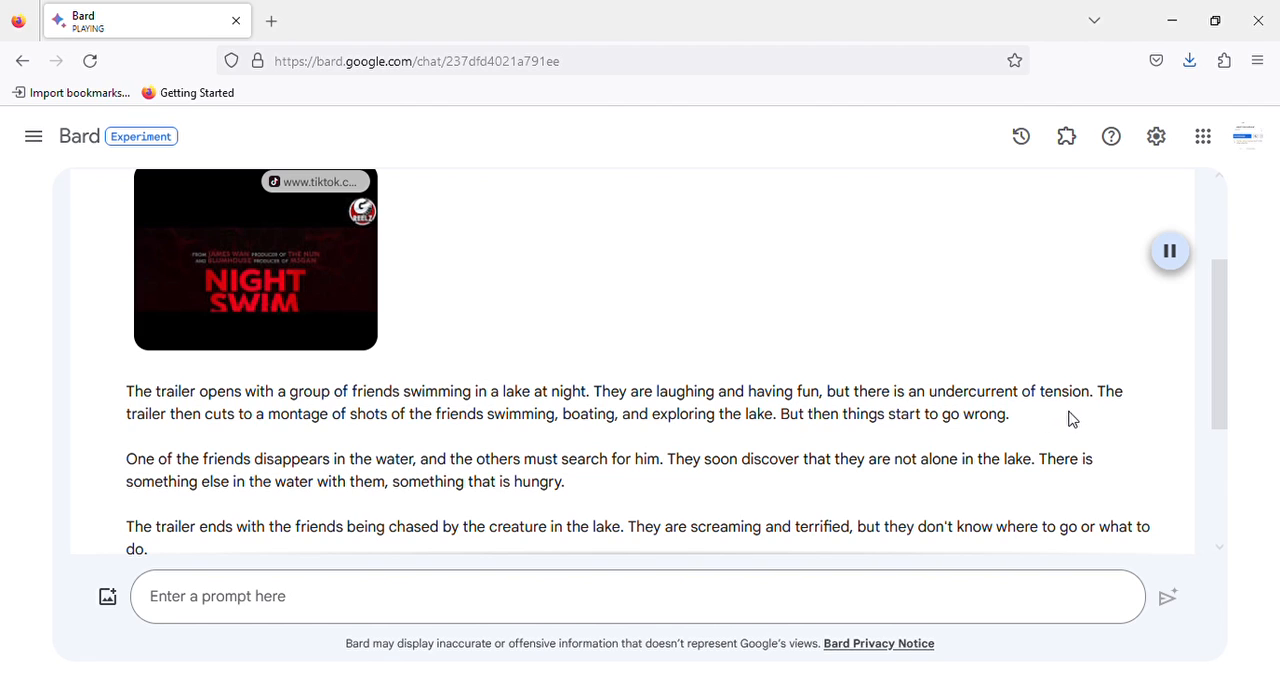
pyautogui.moveTo(605, 420)
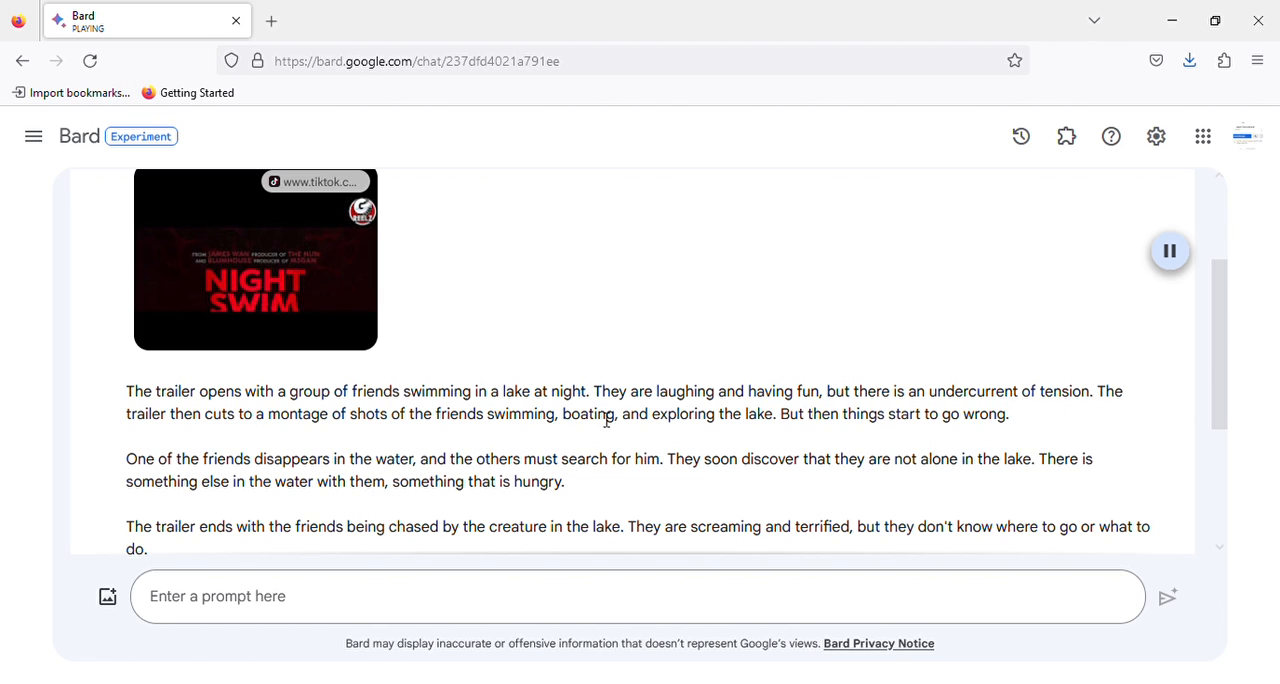
pyautogui.moveTo(484, 434)
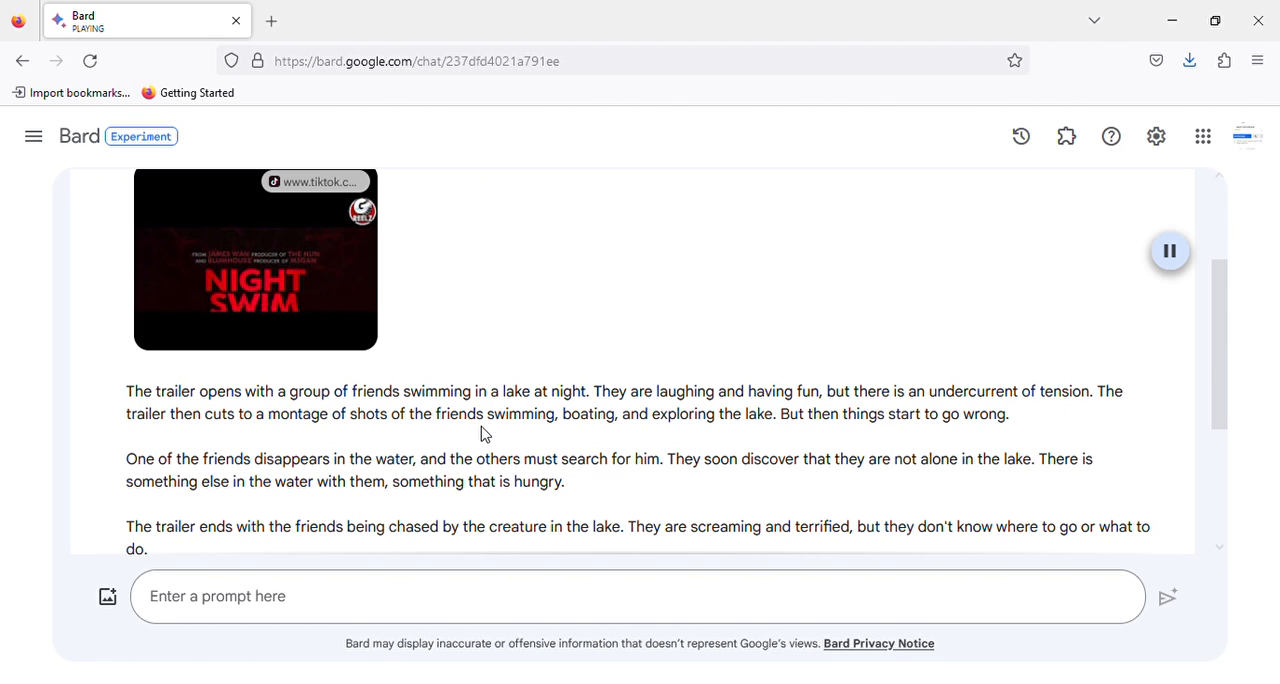
pyautogui.moveTo(723, 447)
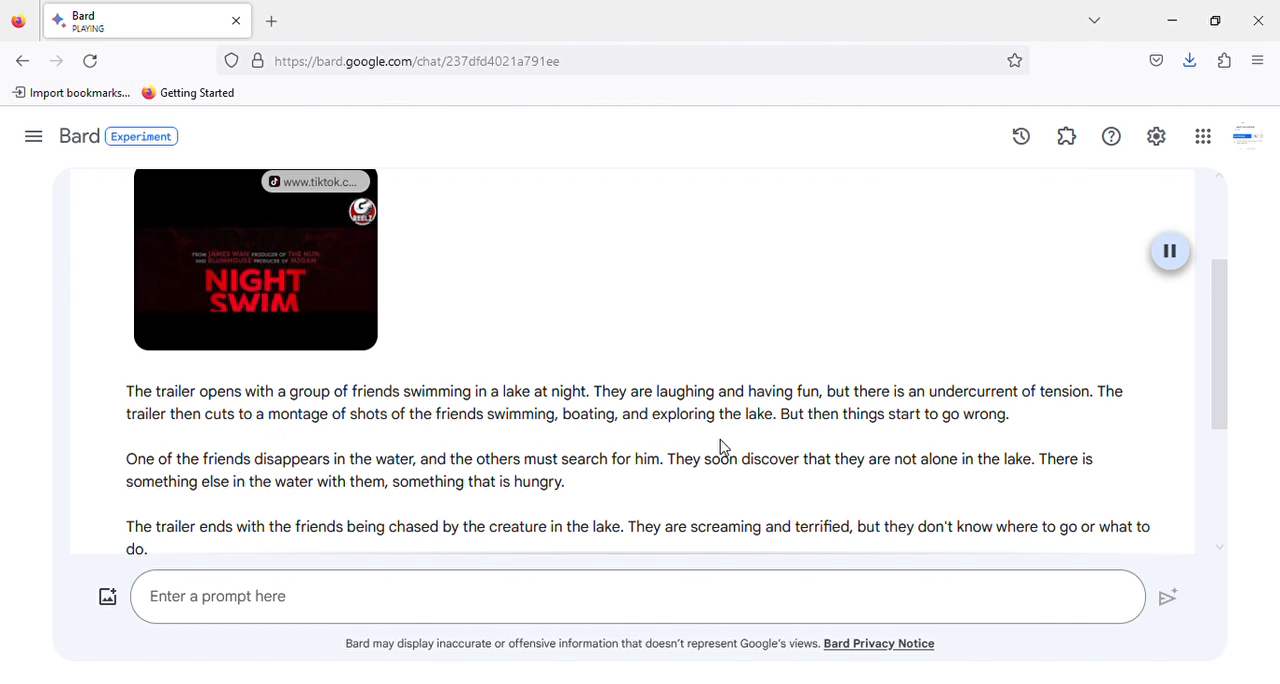
pyautogui.moveTo(994, 439)
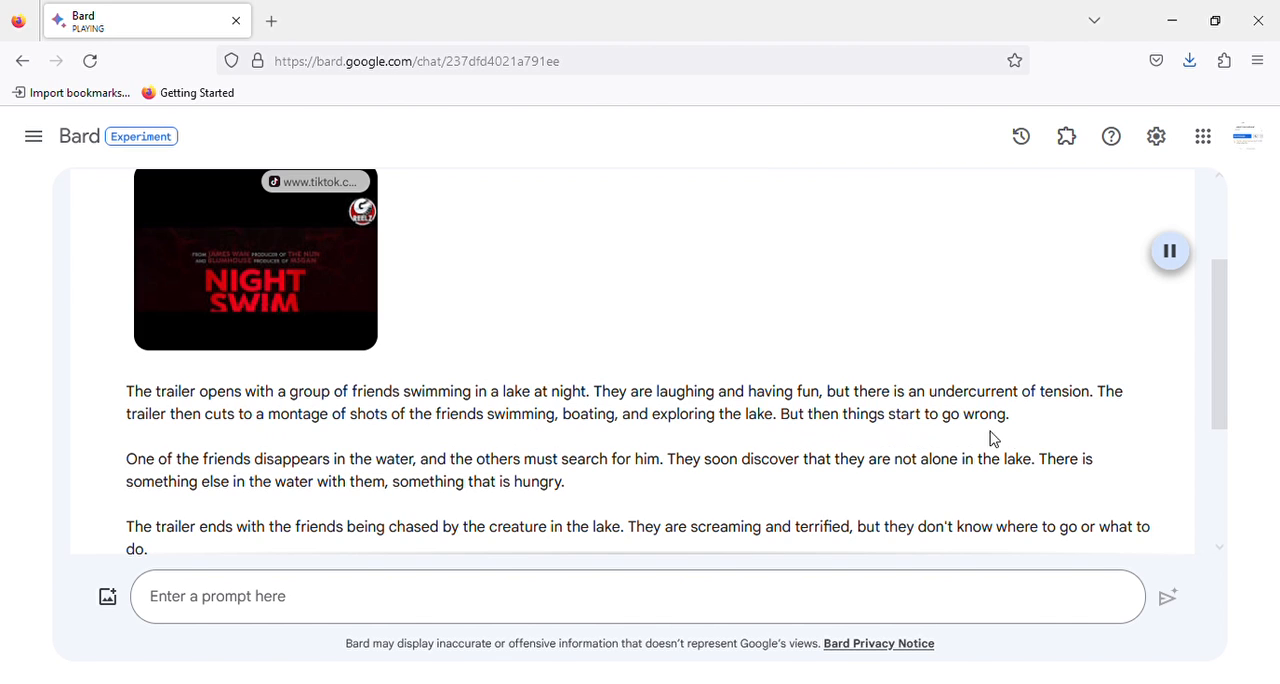
pyautogui.moveTo(233, 487)
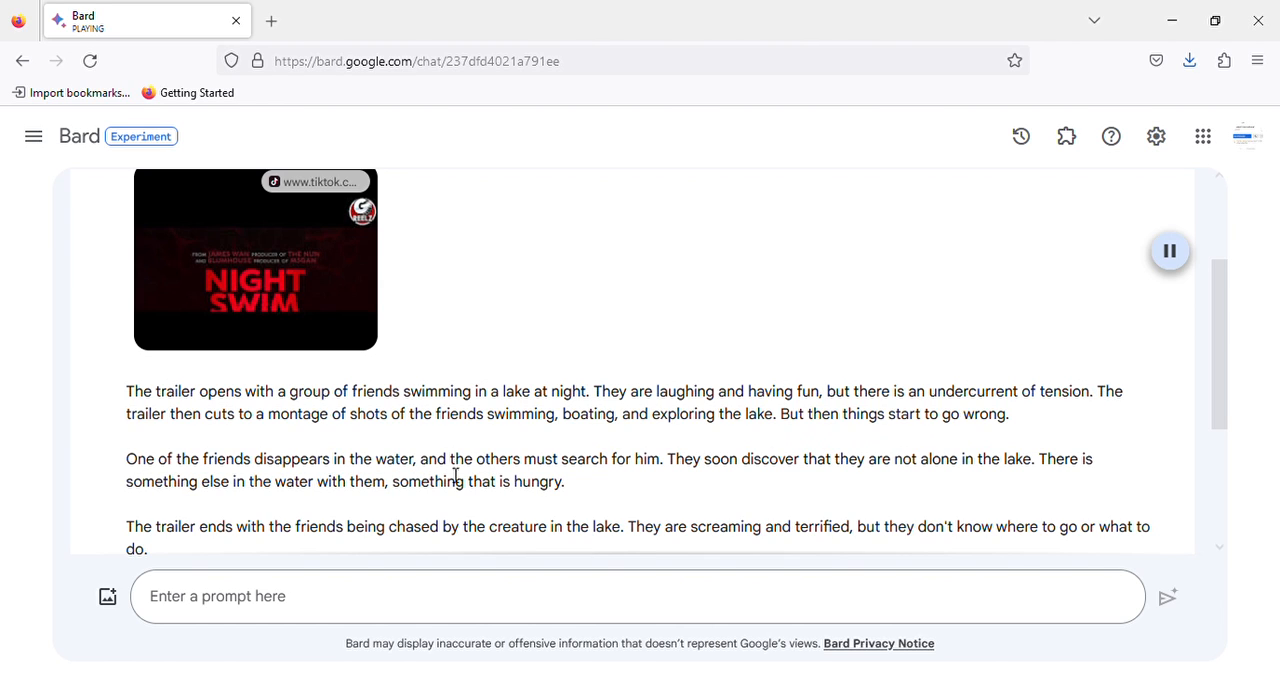
pyautogui.moveTo(740, 470)
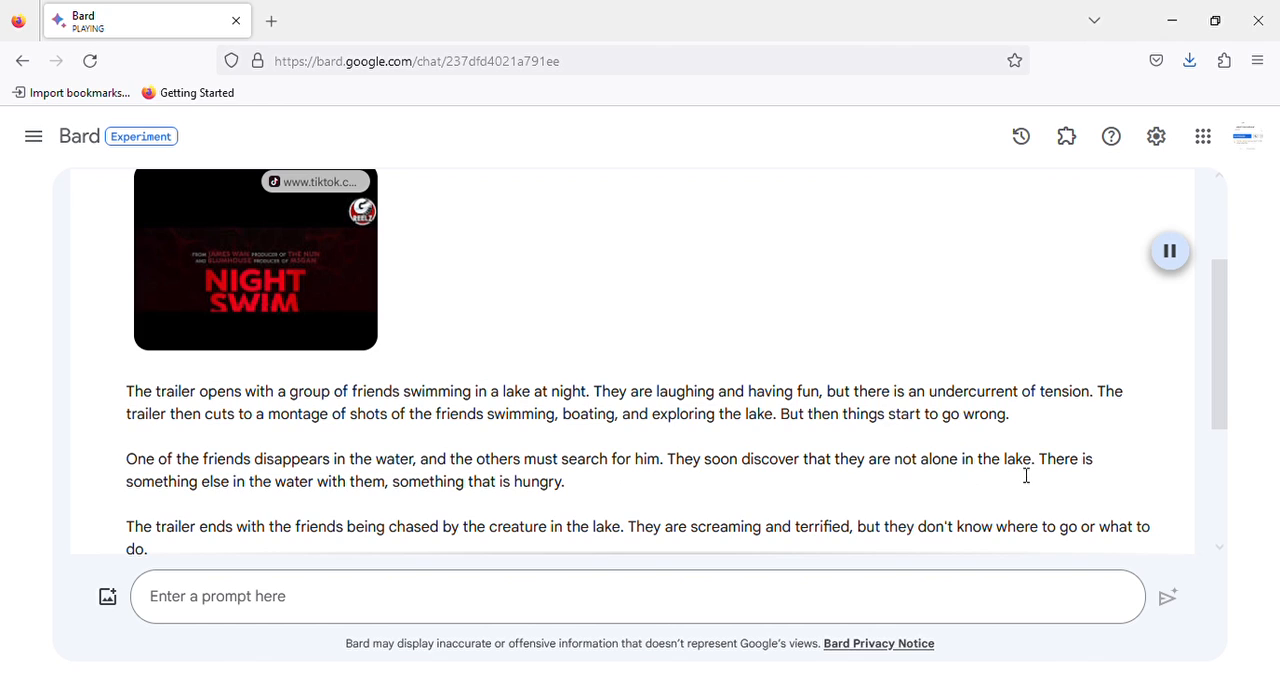
pyautogui.moveTo(328, 512)
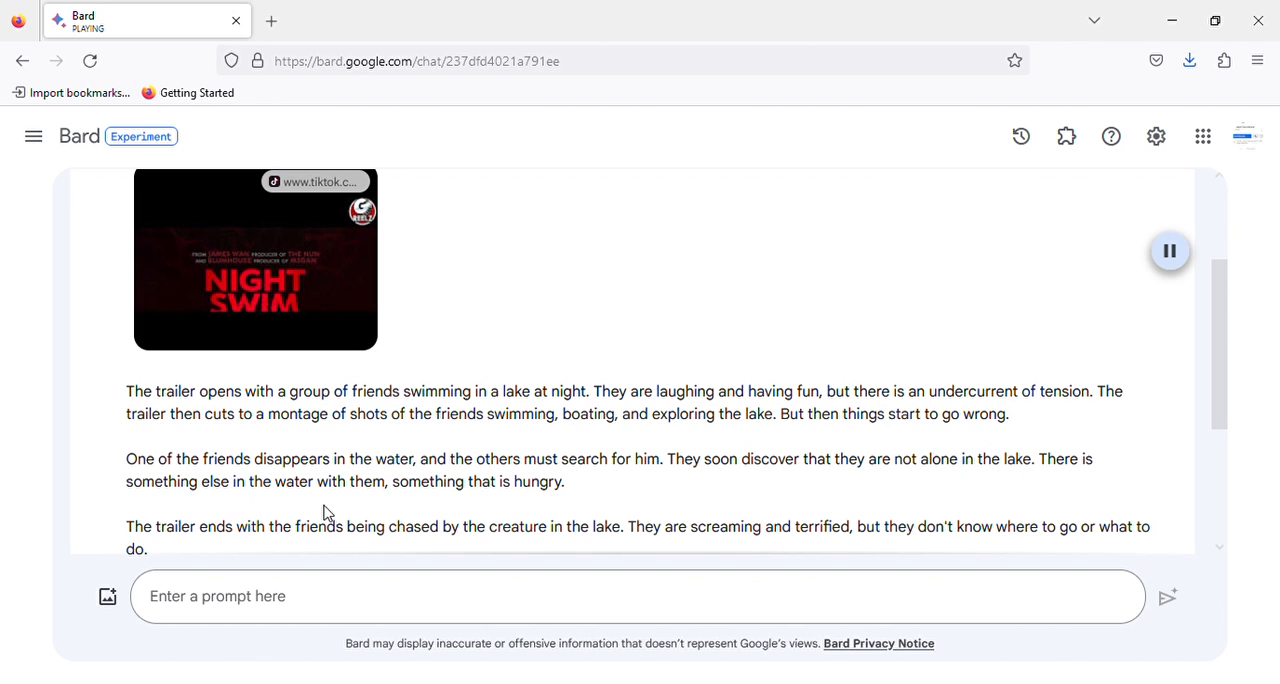
pyautogui.moveTo(568, 510)
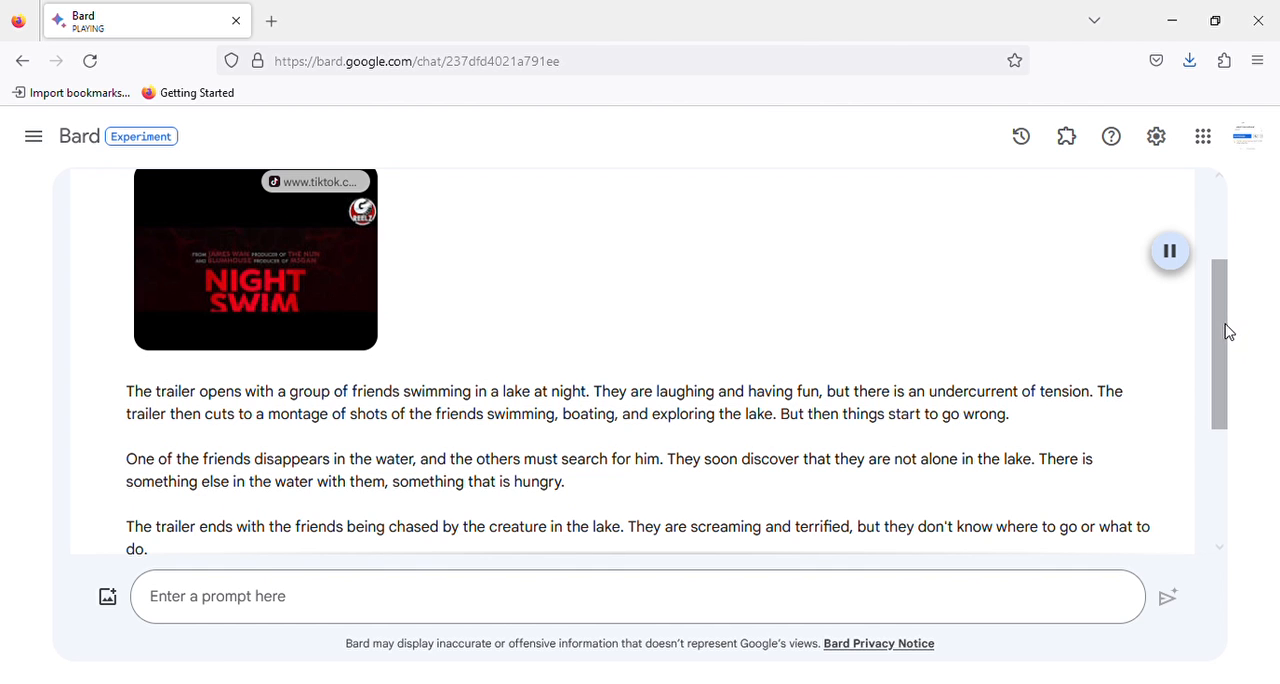
pyautogui.scroll(-3)
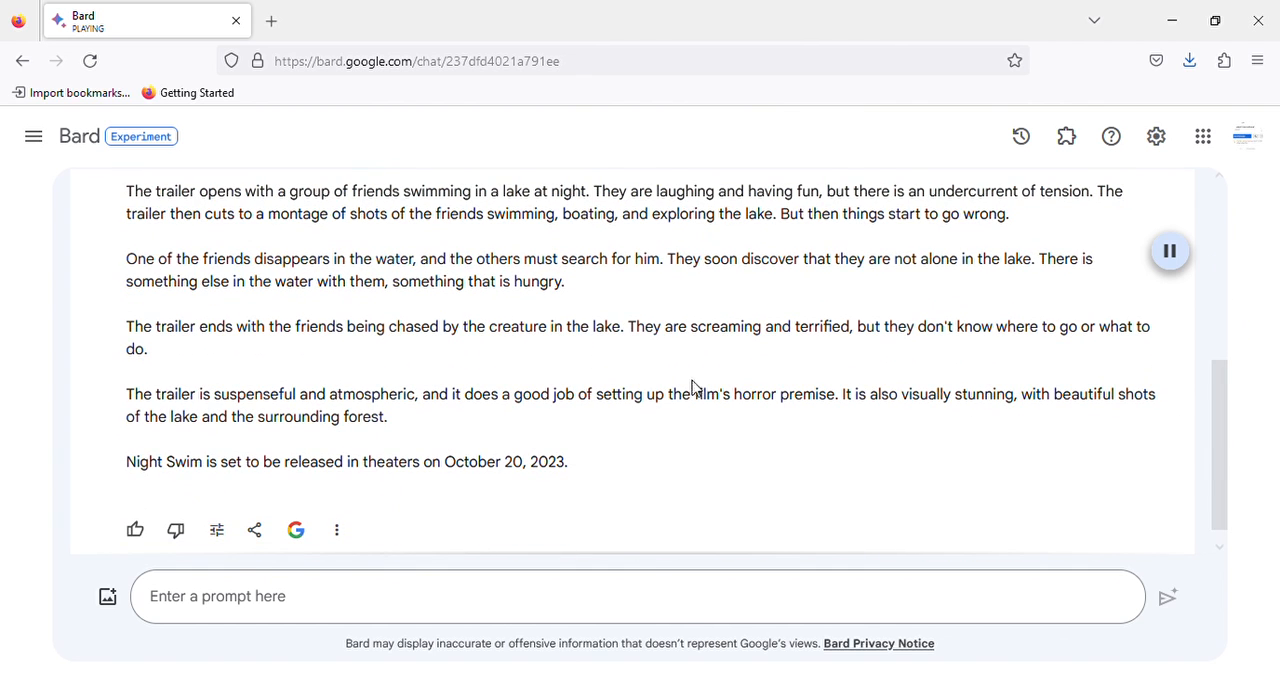
pyautogui.moveTo(840, 350)
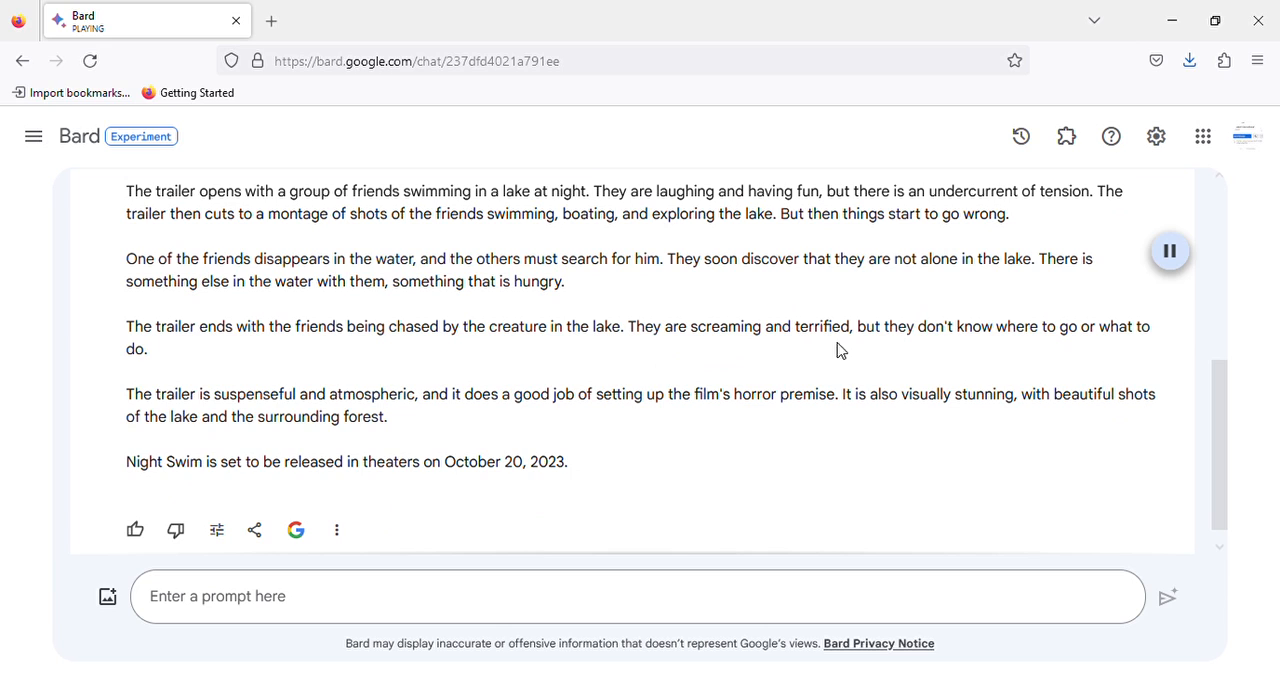
pyautogui.moveTo(1140, 350)
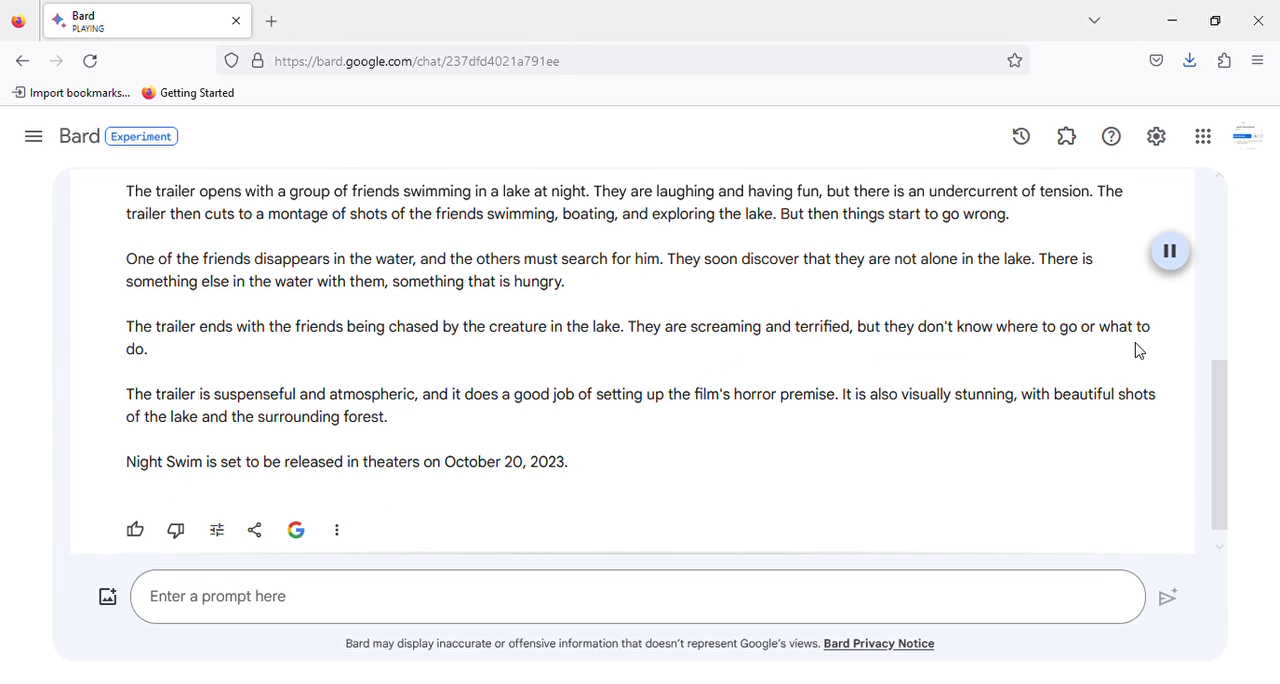
pyautogui.moveTo(229, 410)
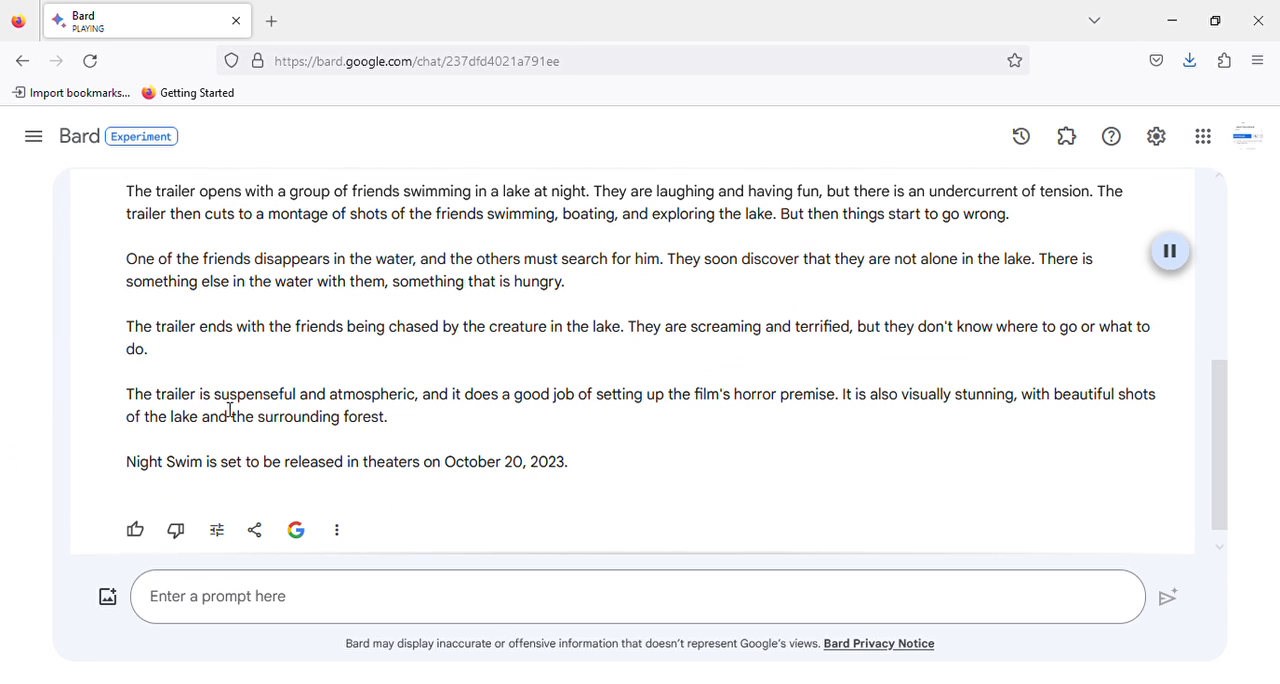
pyautogui.moveTo(589, 423)
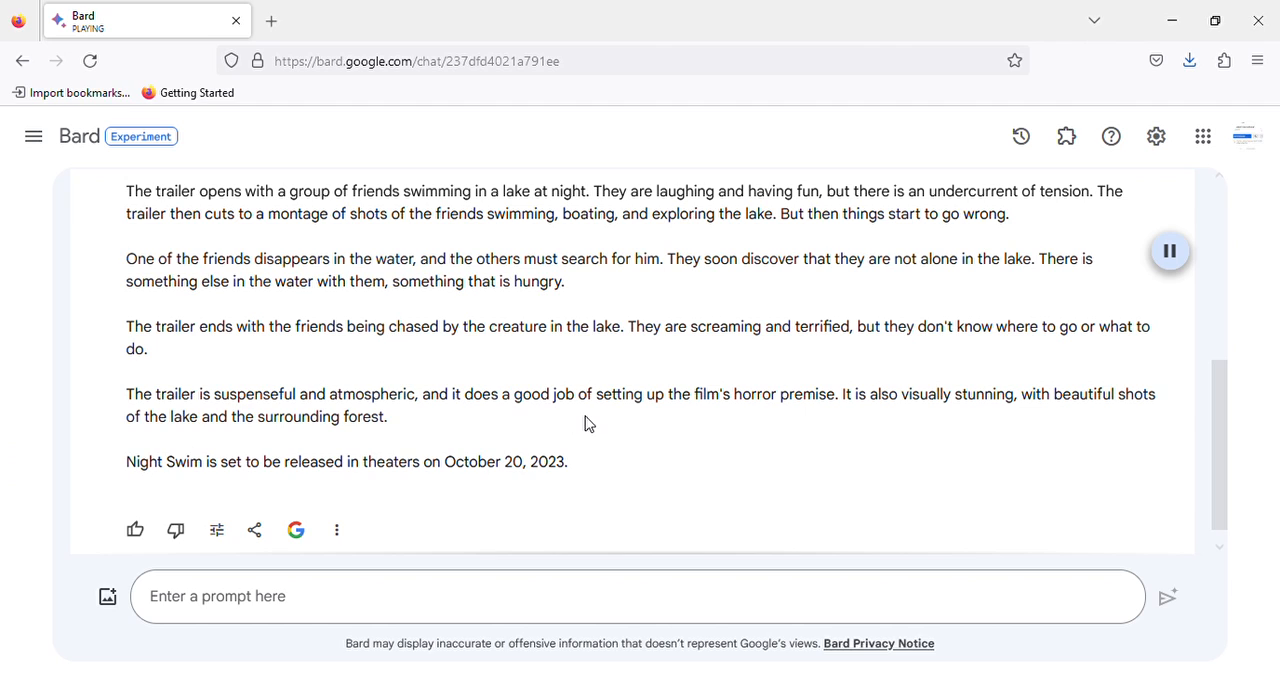
pyautogui.moveTo(815, 417)
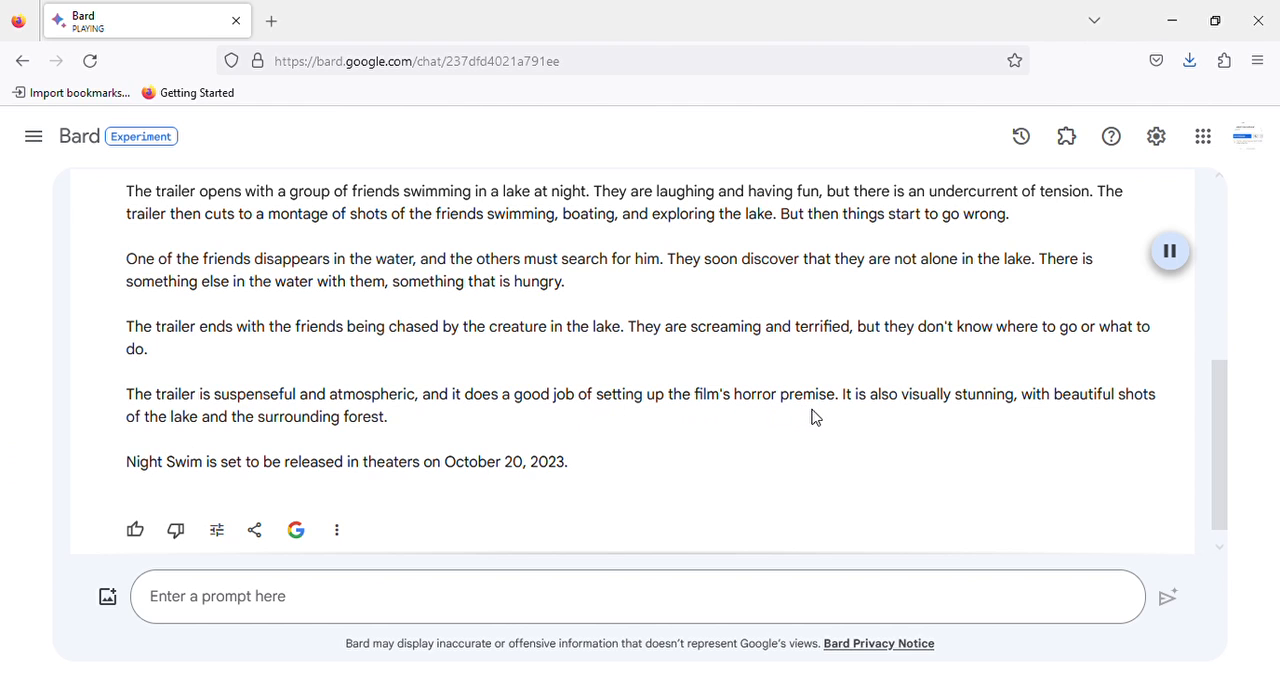
pyautogui.moveTo(972, 408)
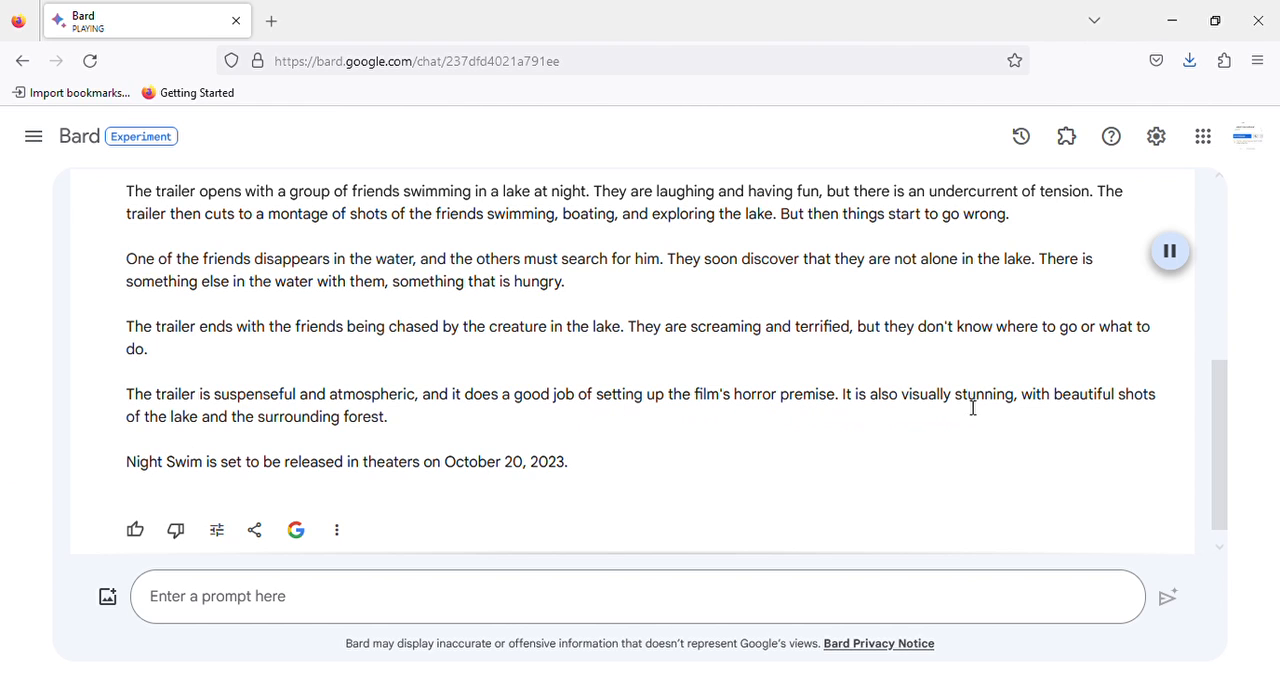
pyautogui.moveTo(80, 427)
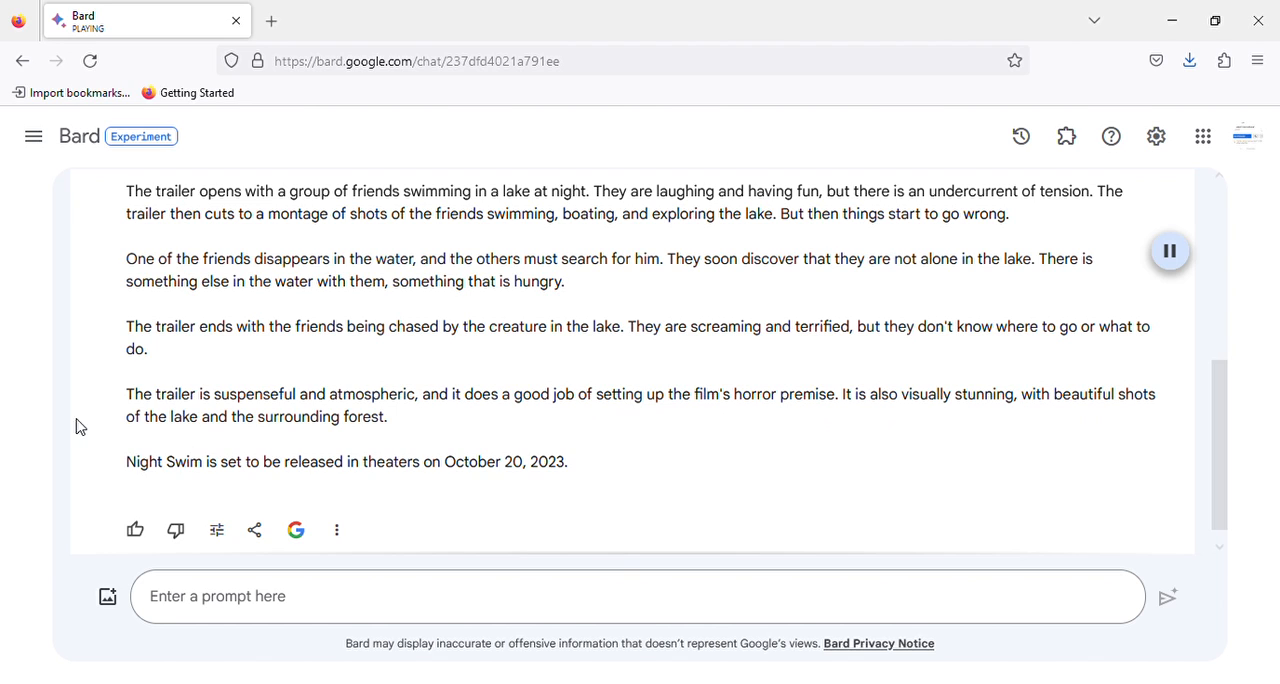
pyautogui.moveTo(230, 456)
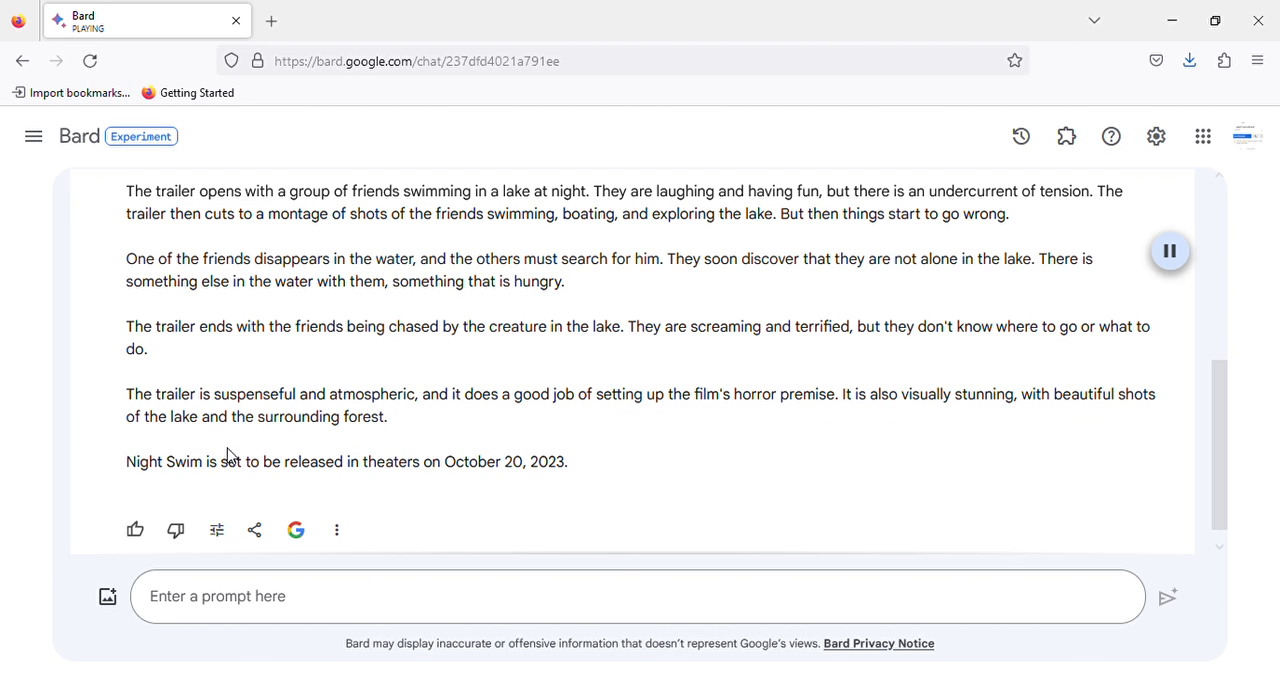
pyautogui.moveTo(448, 486)
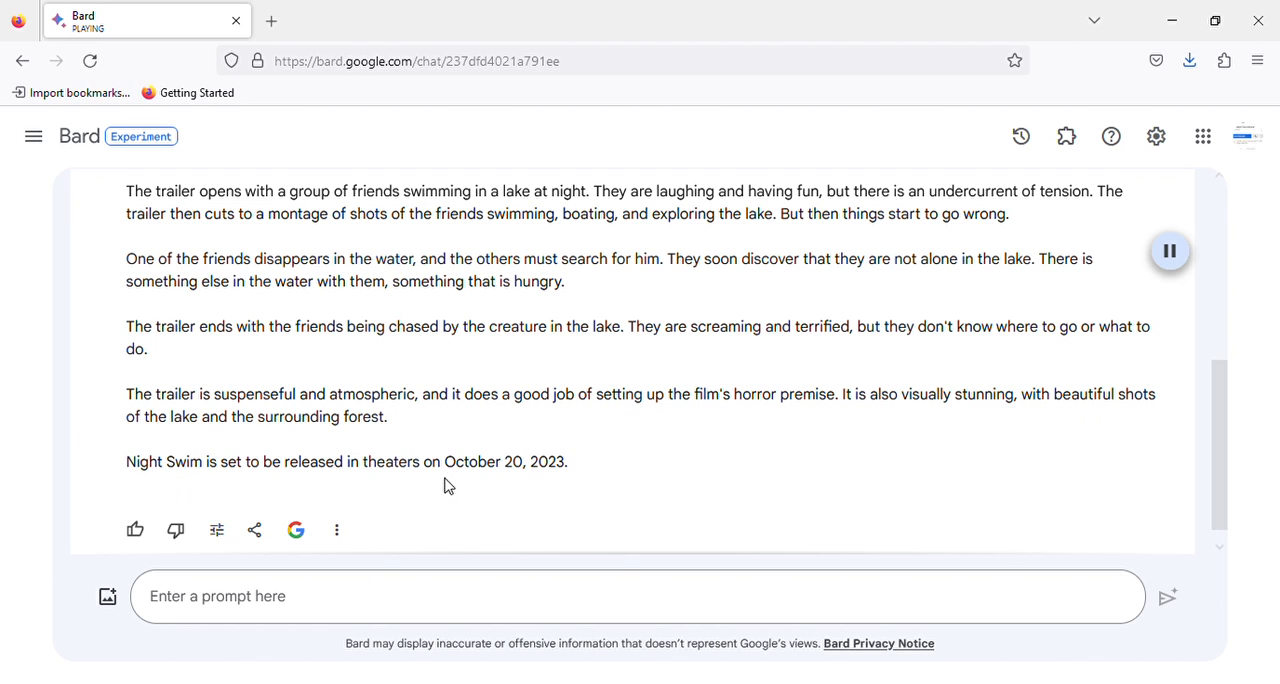
pyautogui.moveTo(1068, 286)
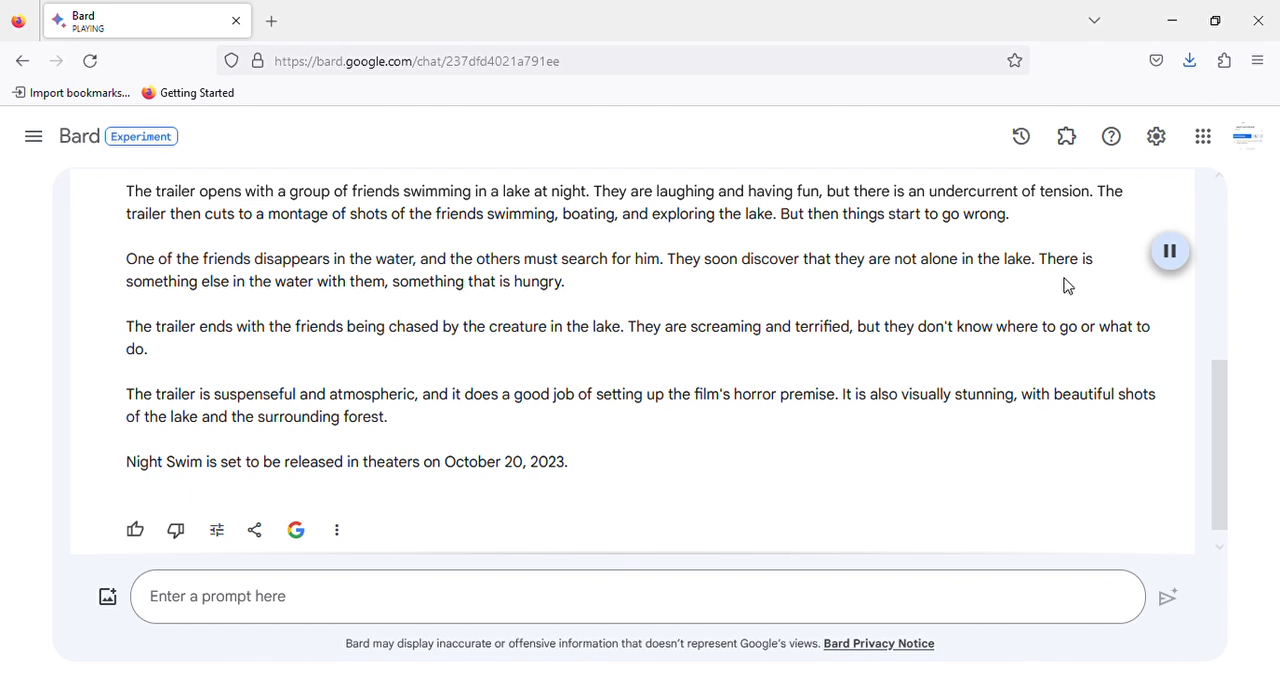